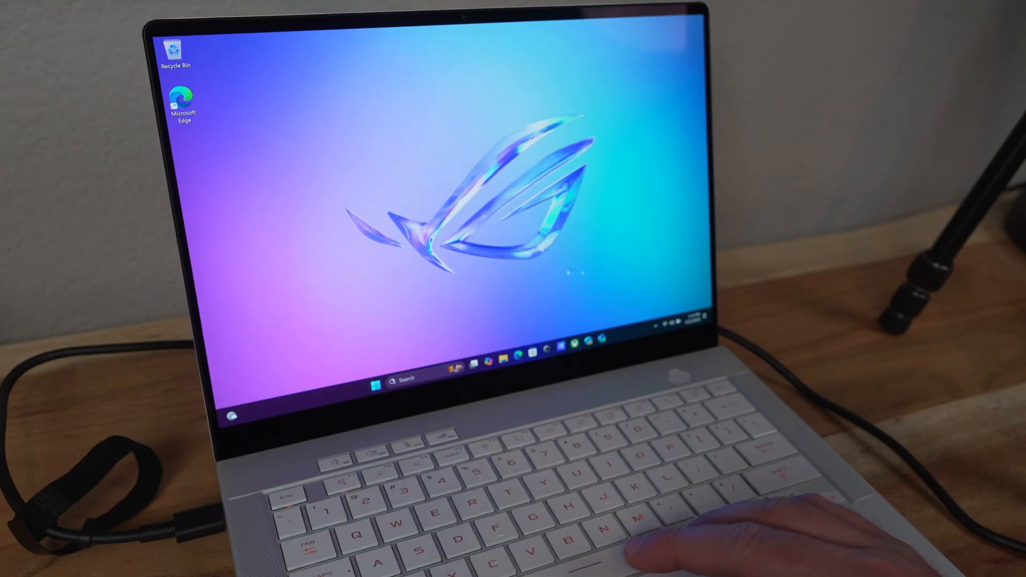
Step: Launch Task Manager over the desktop, listing the running processes
{"action": "key", "text": "Win+x"}
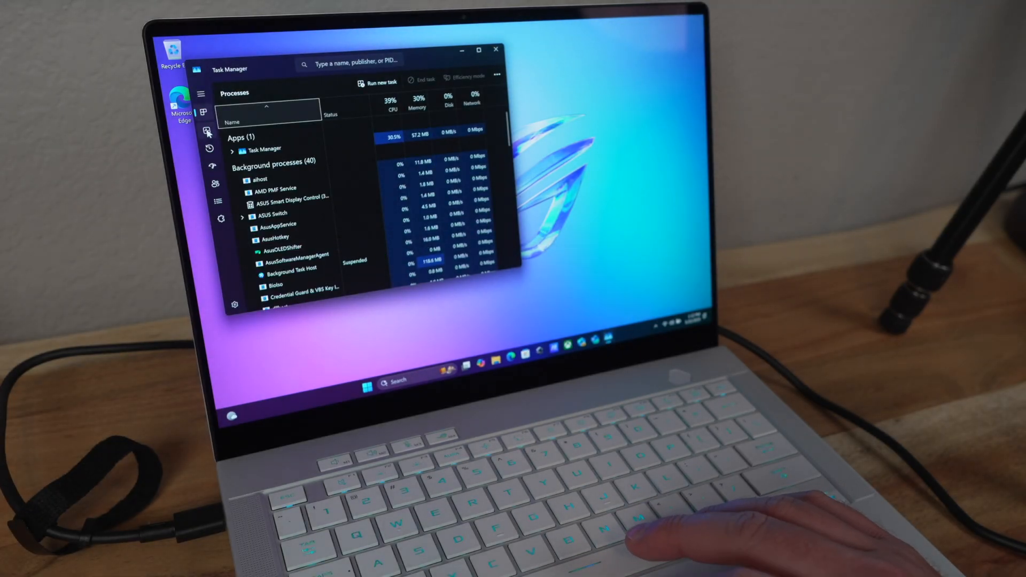
Step: View the Performance details for the Ryzen AI 9 HX 370 CPU and the RTX 5080 Laptop GPU
{"action": "left_click", "coordinate": [203, 130]}
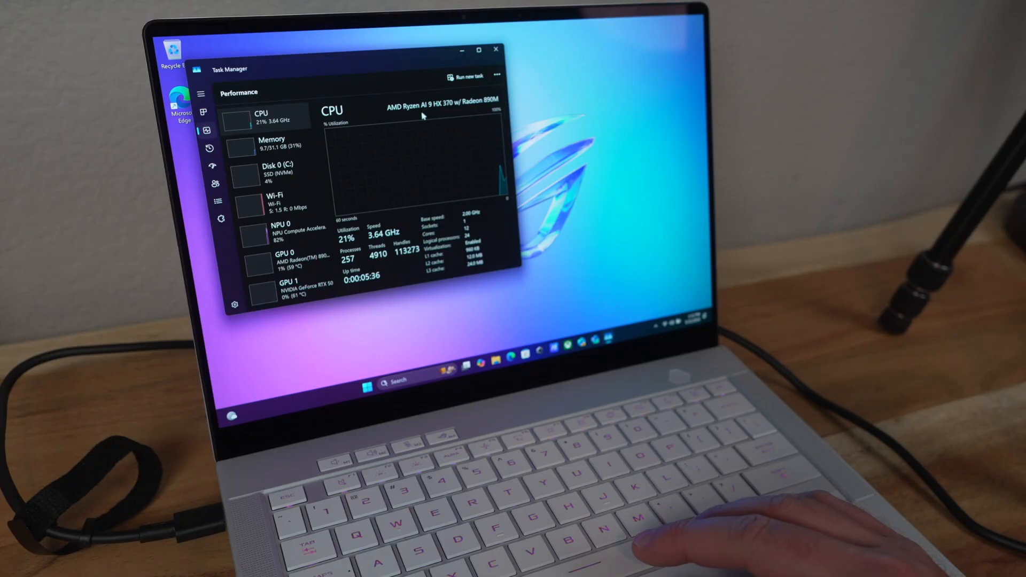
{"action": "left_click", "coordinate": [295, 284]}
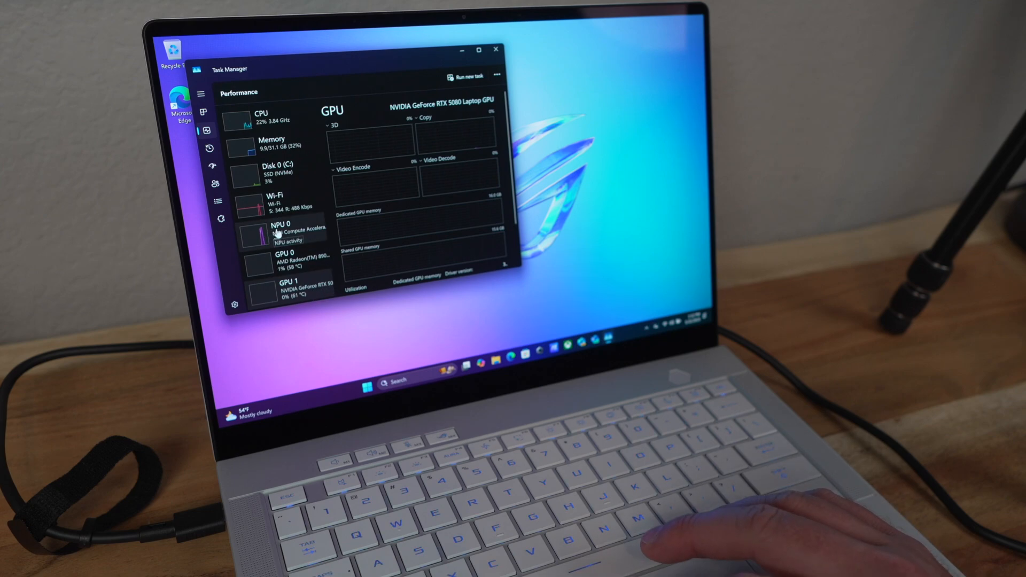
{"action": "left_click", "coordinate": [281, 229]}
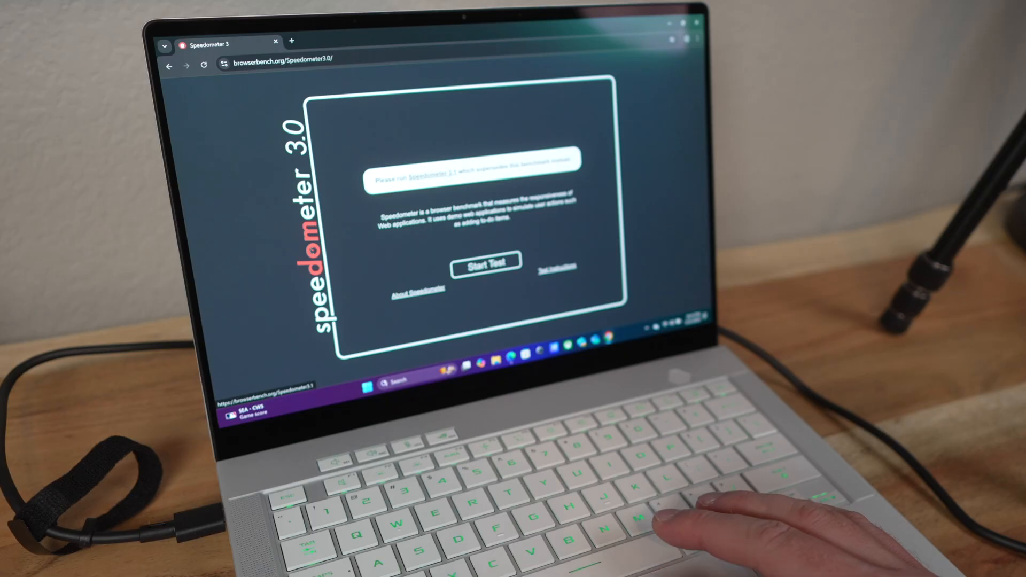
Step: Switch to Speedometer 3.1 from the notice banner and start the benchmark run
{"action": "left_click", "coordinate": [472, 179]}
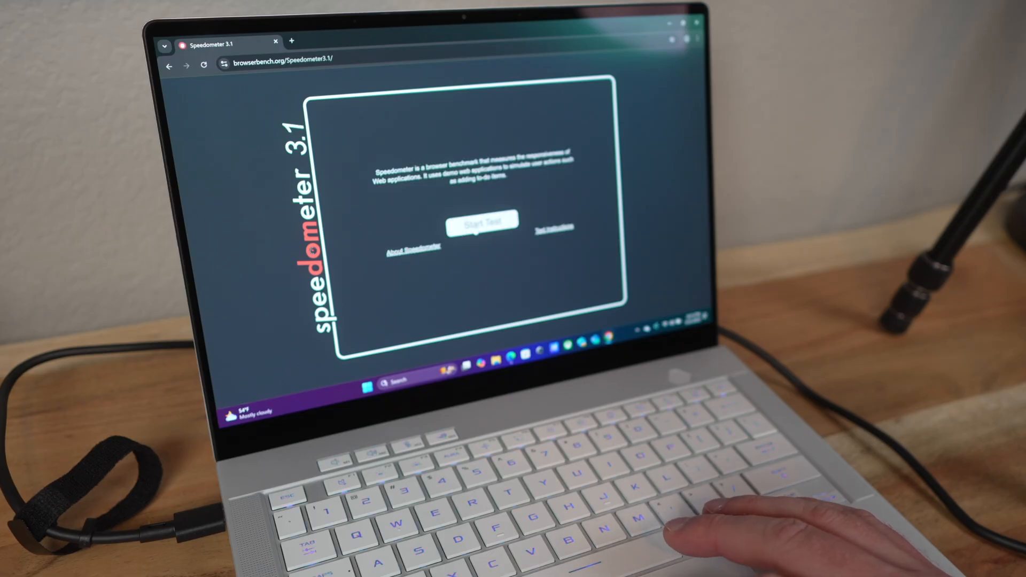
{"action": "left_click", "coordinate": [483, 222]}
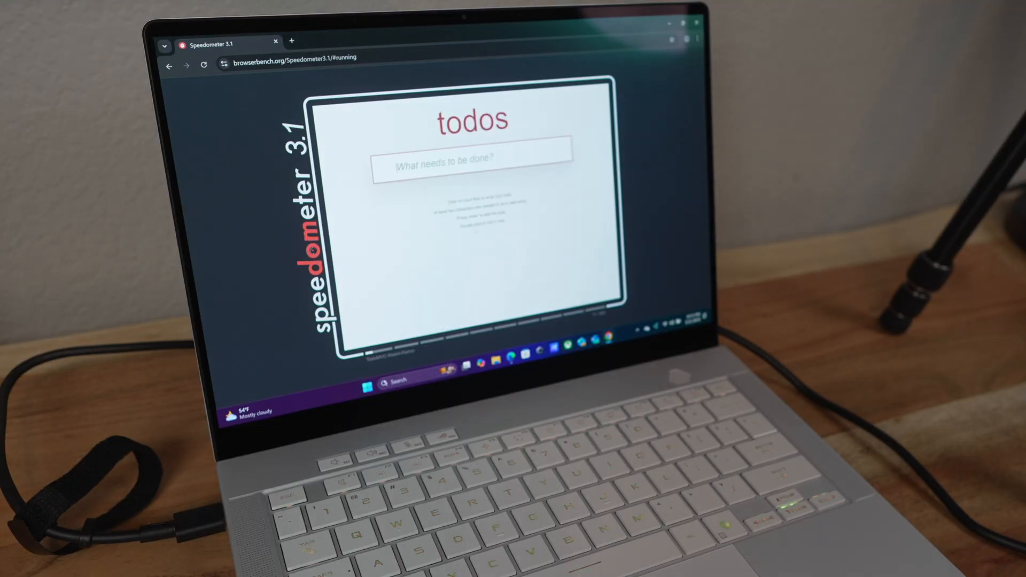